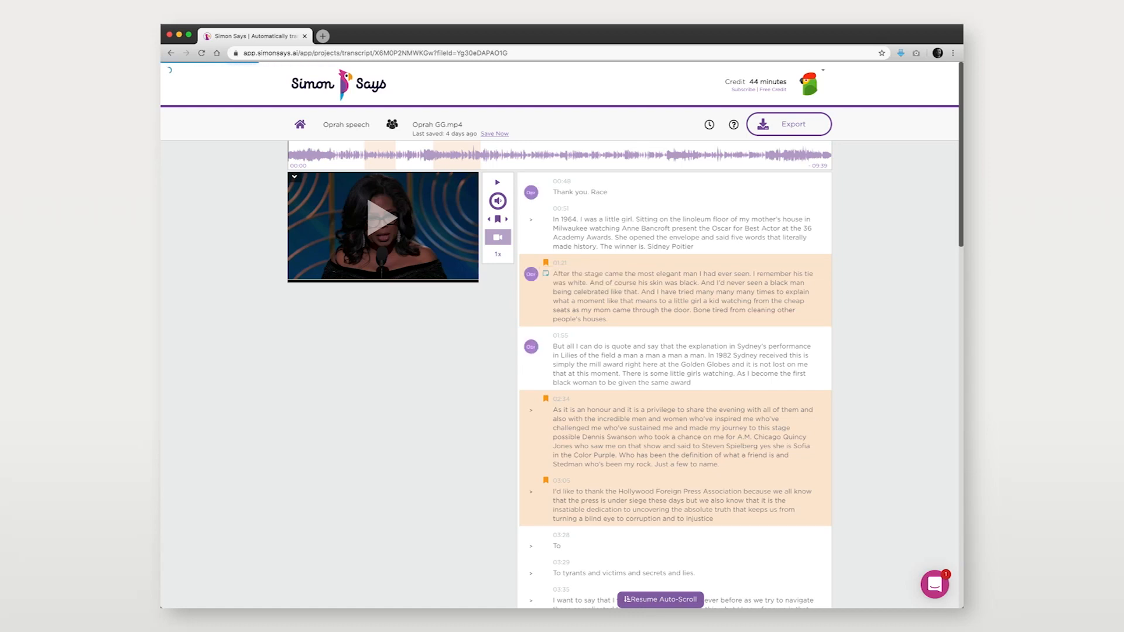
- Assign Oprah as the speaker of the paragraph starting at 02:34
{"action": "left_click", "coordinate": [530, 409]}
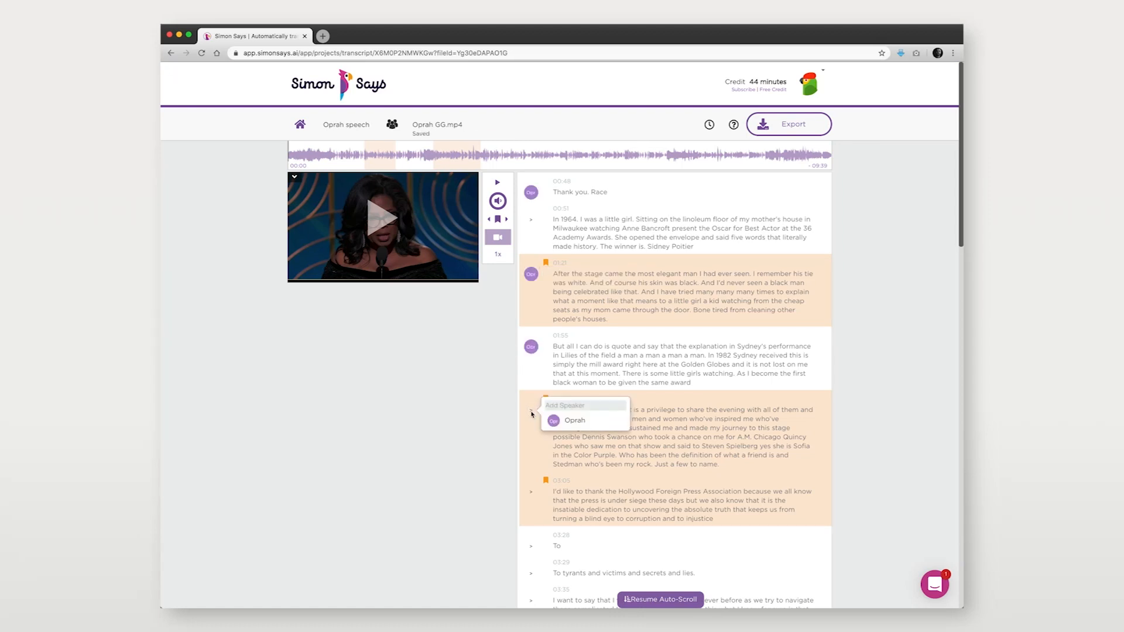
{"action": "left_click", "coordinate": [574, 421]}
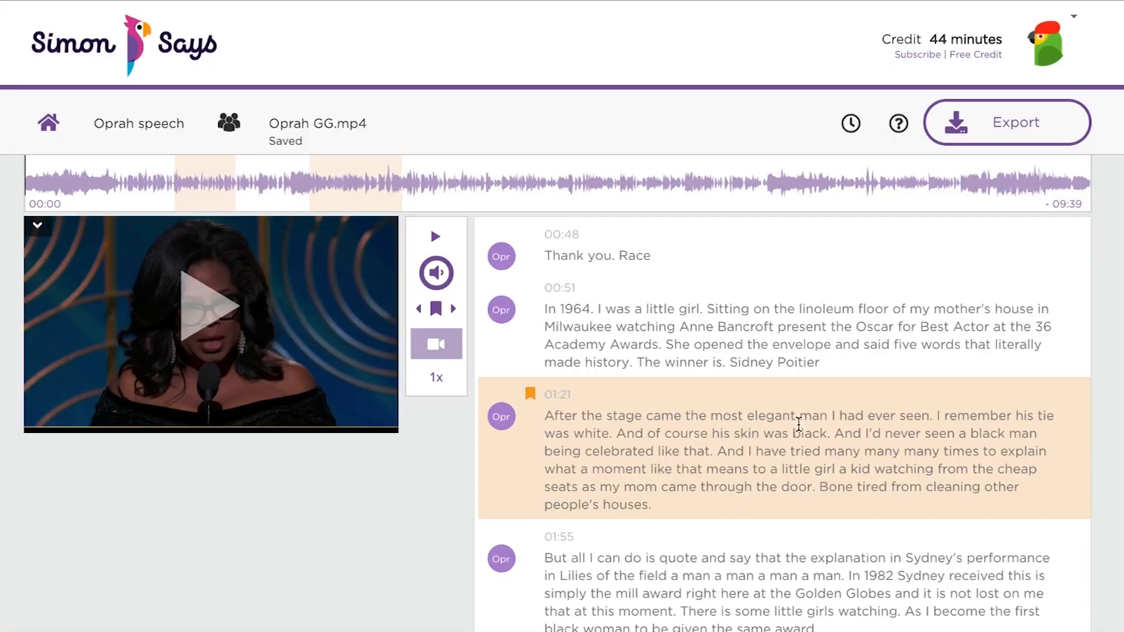
- Export the transcript in Adobe Premiere Pro Markers format and download the zip
{"action": "left_click", "coordinate": [1006, 122]}
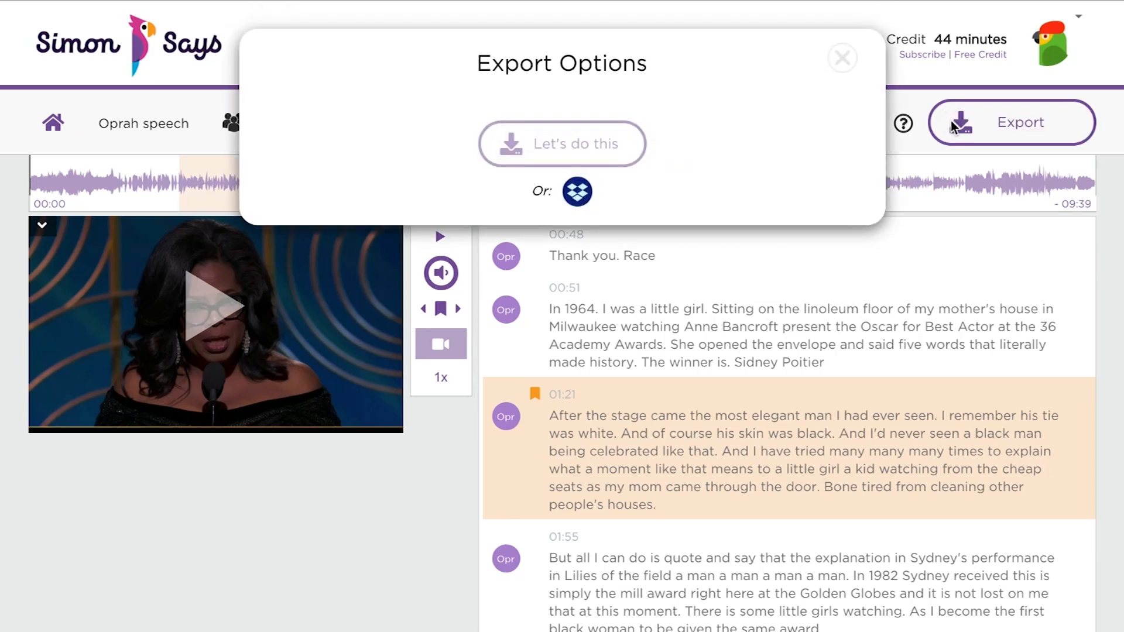
{"action": "left_click", "coordinate": [561, 143]}
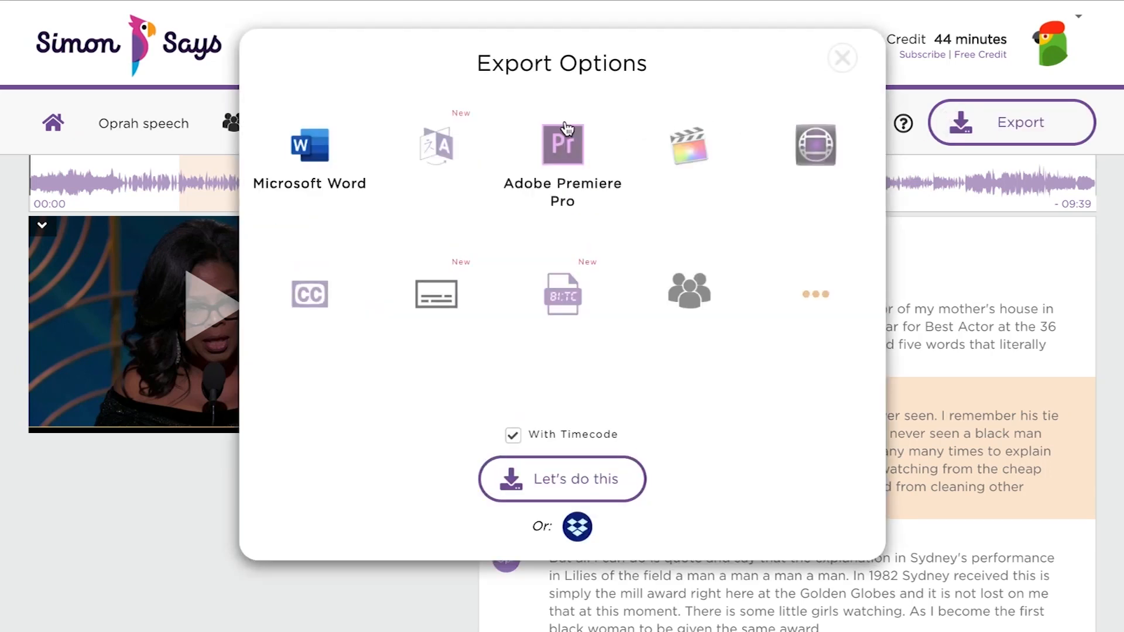
{"action": "left_click", "coordinate": [562, 144]}
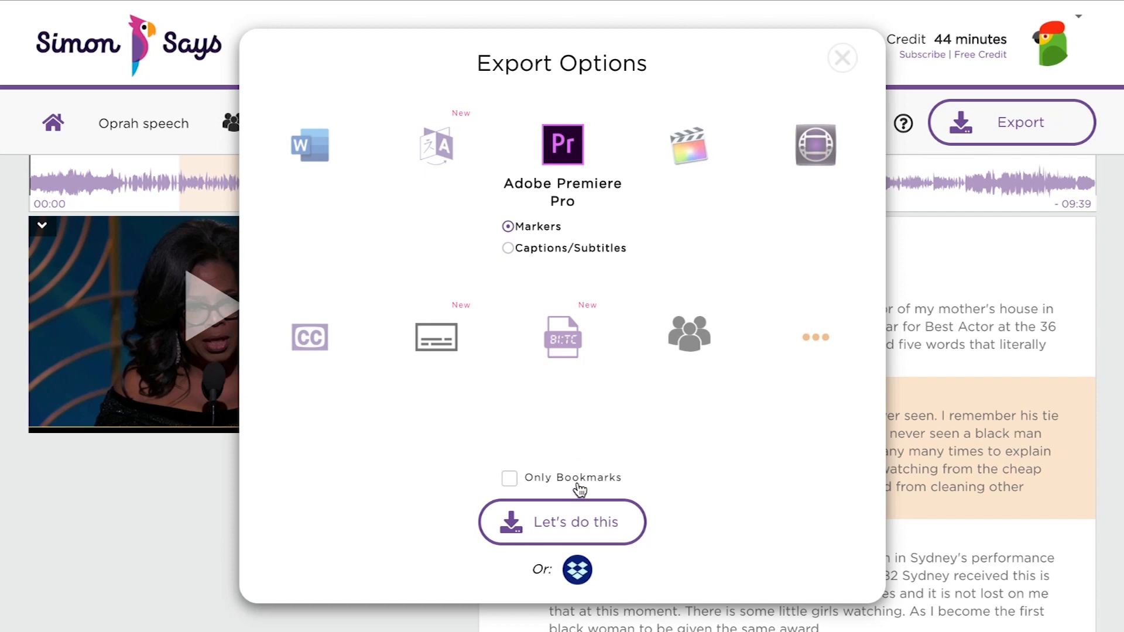
{"action": "mouse_move", "coordinate": [562, 521]}
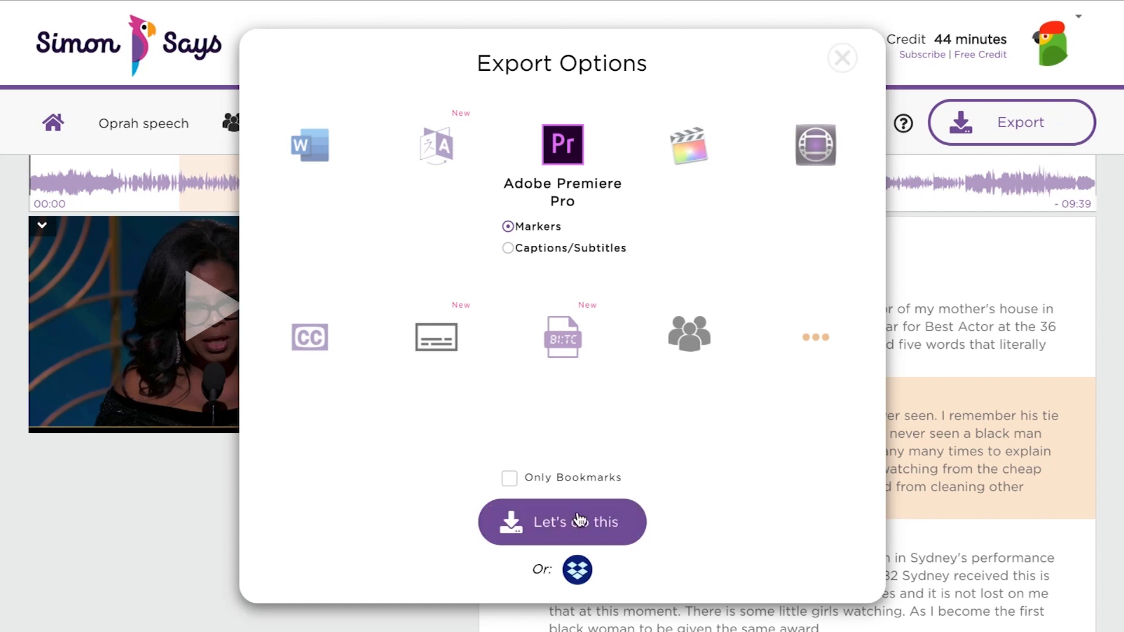
{"action": "left_click", "coordinate": [841, 57]}
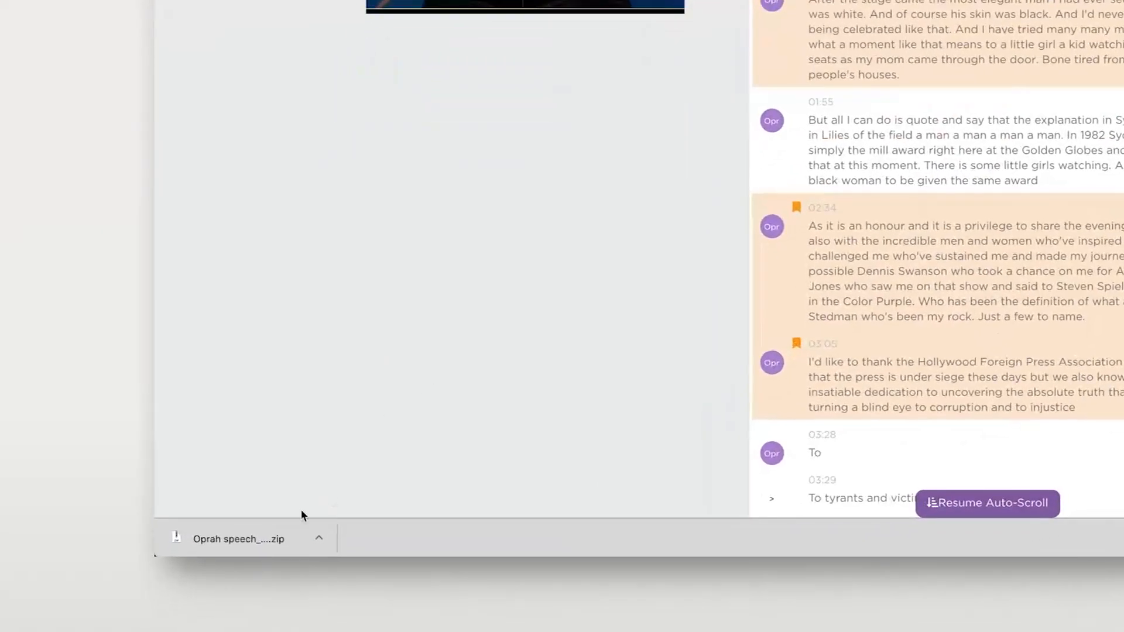
- Import Oprah GG.mp4.xml from the Oprah folder into Premiere Pro
{"action": "left_click", "coordinate": [144, 8]}
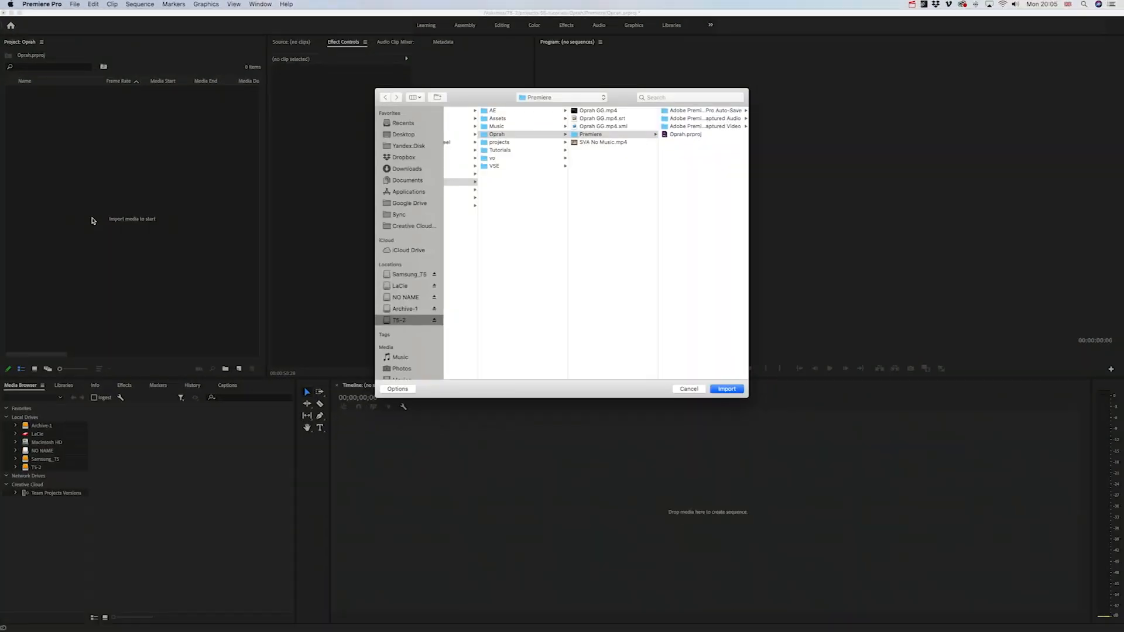
{"action": "left_click", "coordinate": [603, 126]}
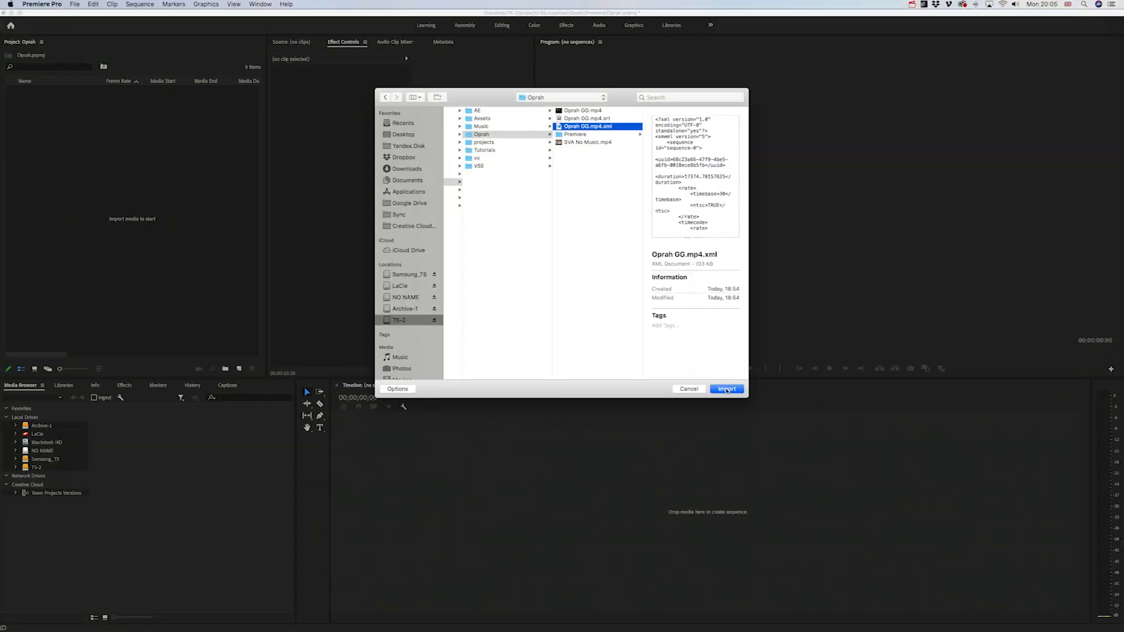
{"action": "left_click", "coordinate": [726, 388]}
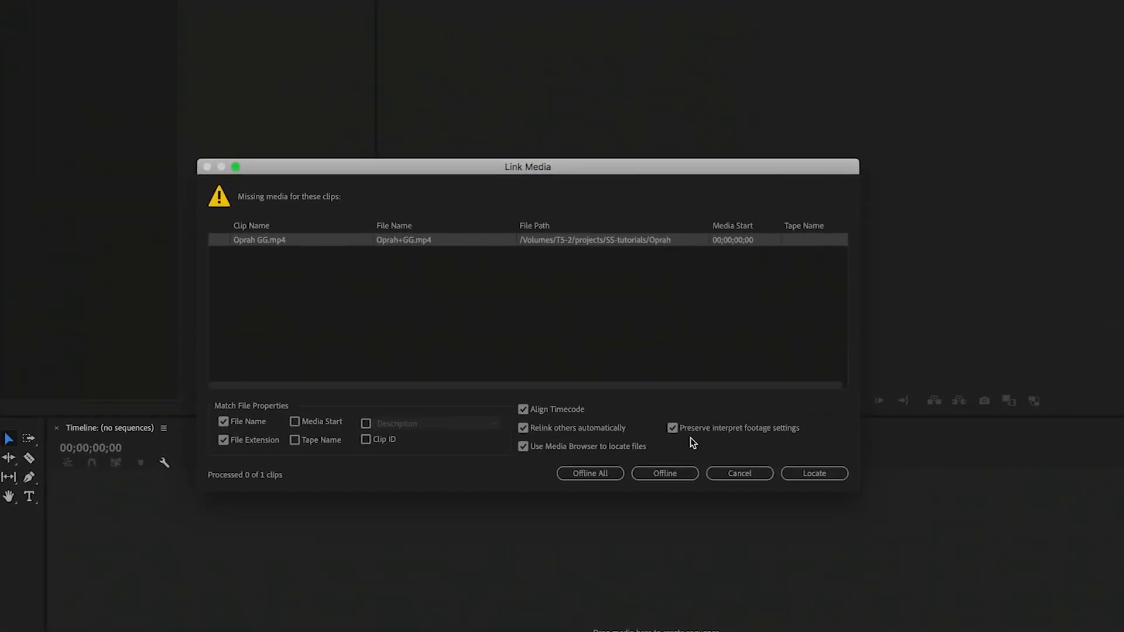
- Relink the missing clip to Oprah GG.mp4, allowing non-exact name matches
{"action": "left_click", "coordinate": [813, 473]}
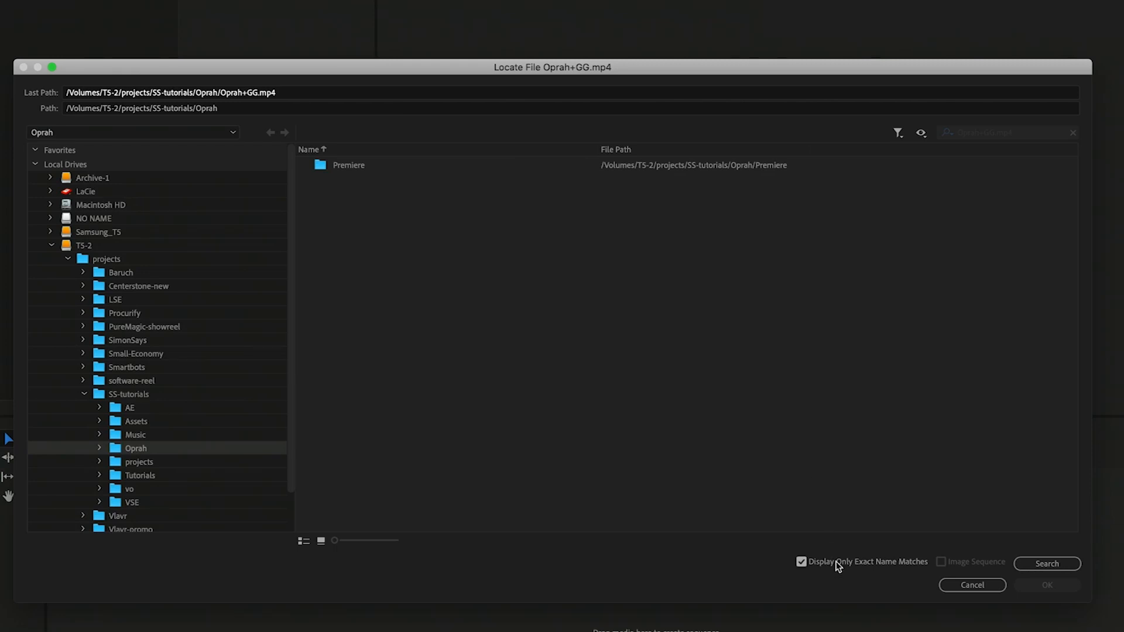
{"action": "left_click", "coordinate": [801, 561]}
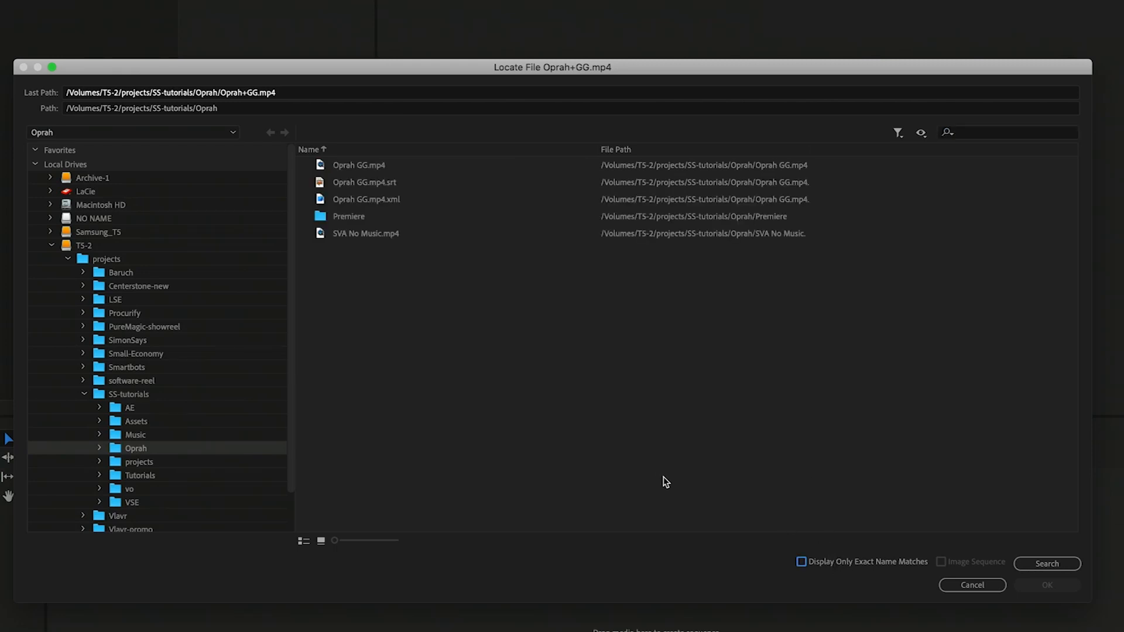
{"action": "left_click", "coordinate": [357, 165]}
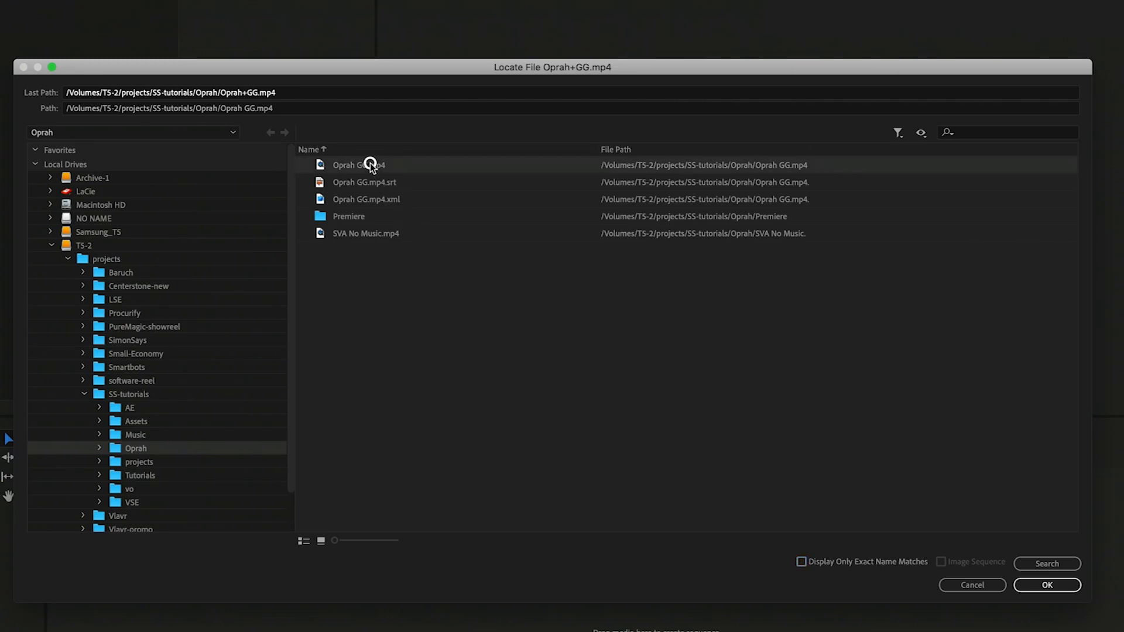
{"action": "left_click", "coordinate": [1046, 584]}
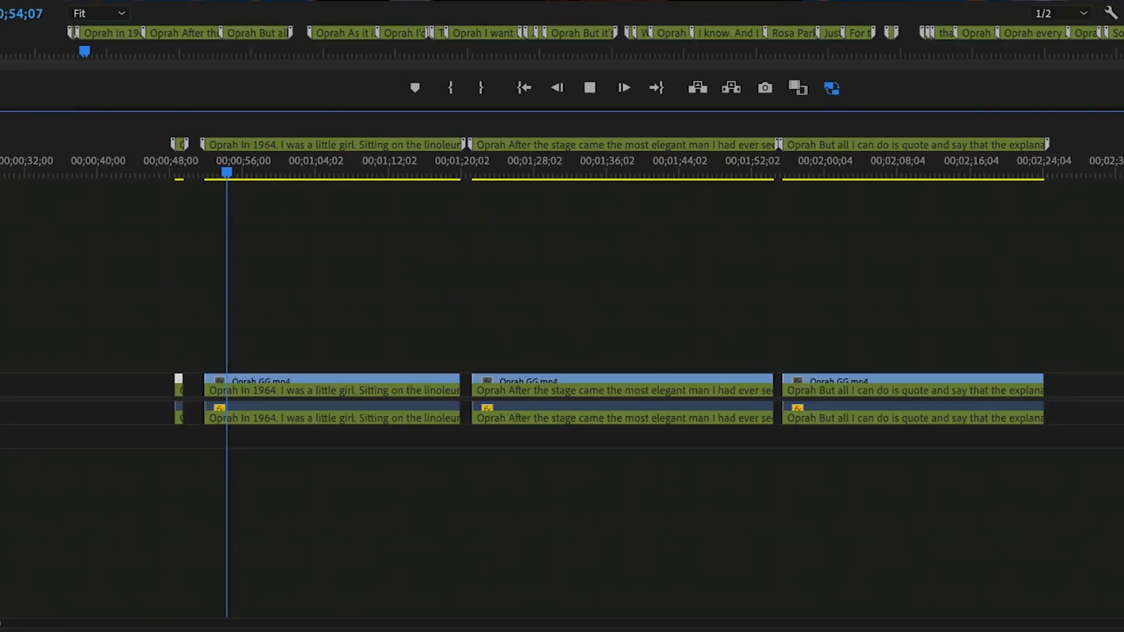
- Open the Markers panel and filter the transcript markers by 'oprah'
{"action": "left_click", "coordinate": [589, 88]}
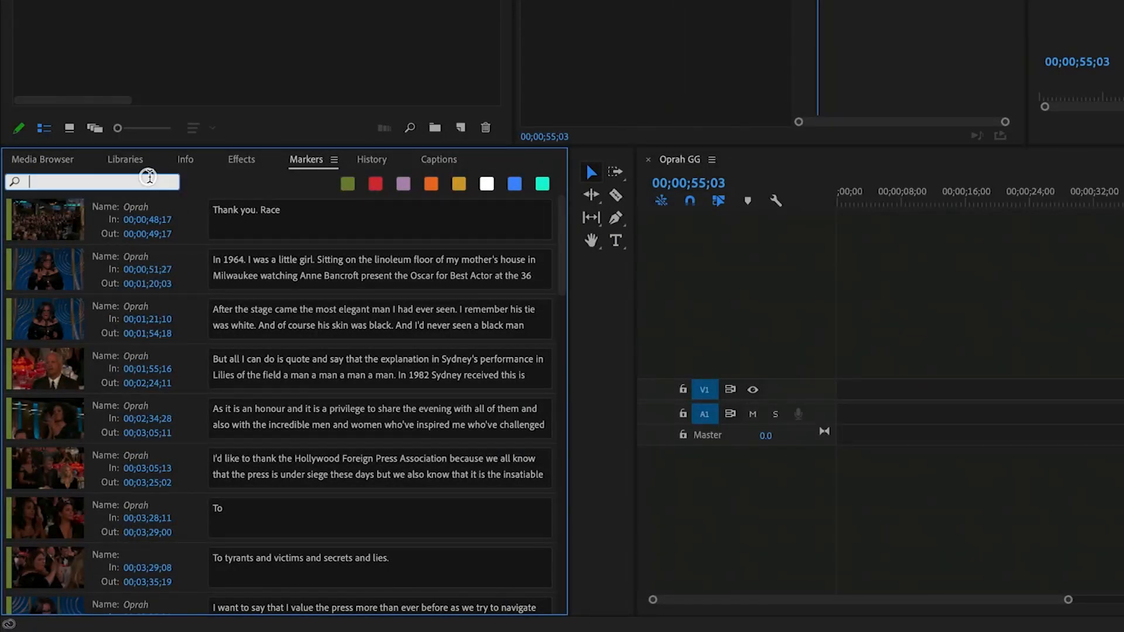
{"action": "type", "text": "oprah"}
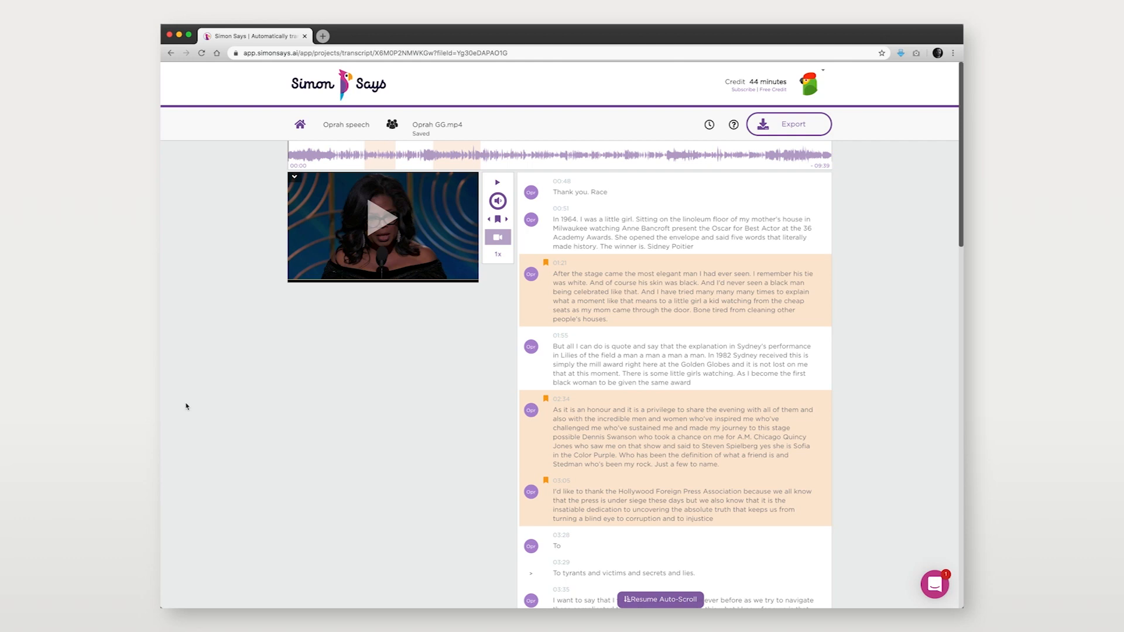
{"action": "mouse_move", "coordinate": [788, 124]}
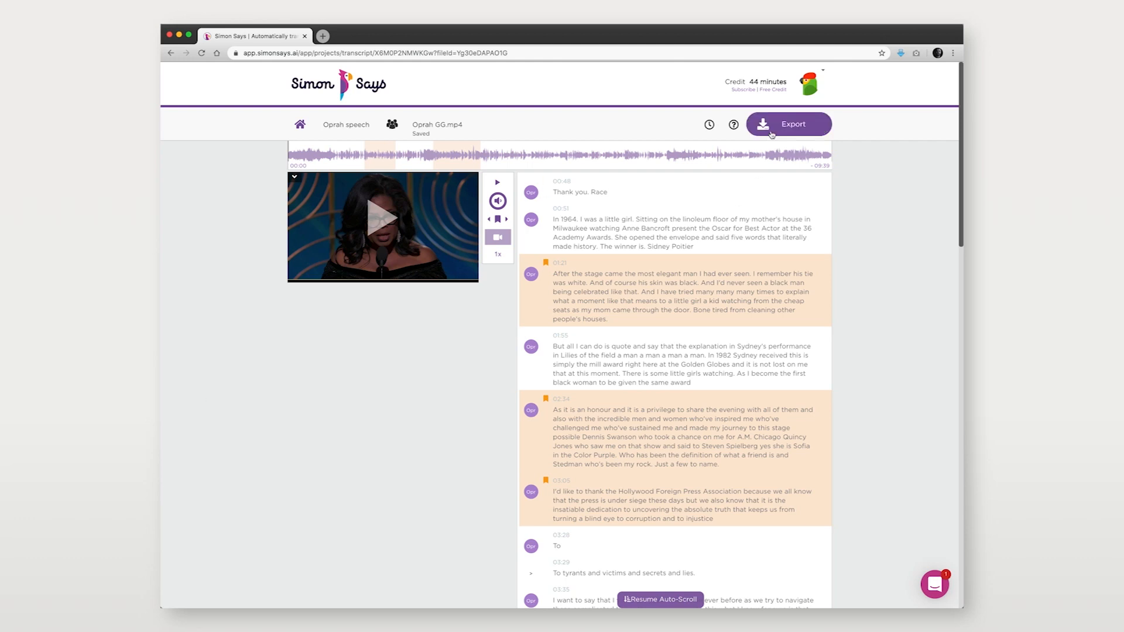
- Create a subtitle version through the Visual Subtitle Editor export, skipping translation
{"action": "left_click", "coordinate": [789, 123]}
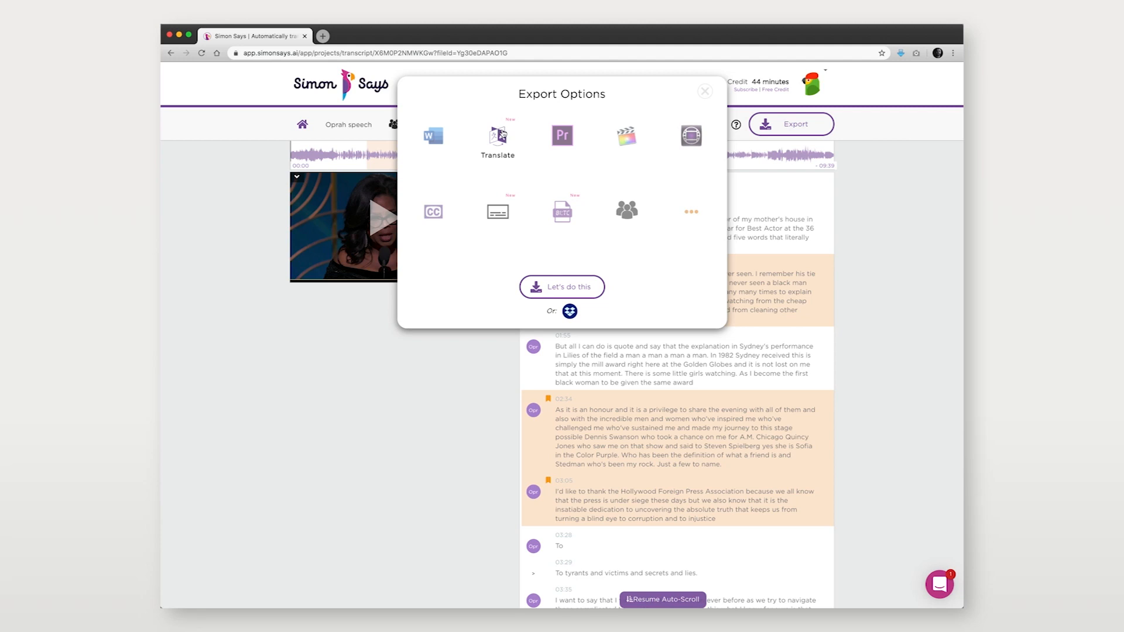
{"action": "left_click", "coordinate": [497, 135]}
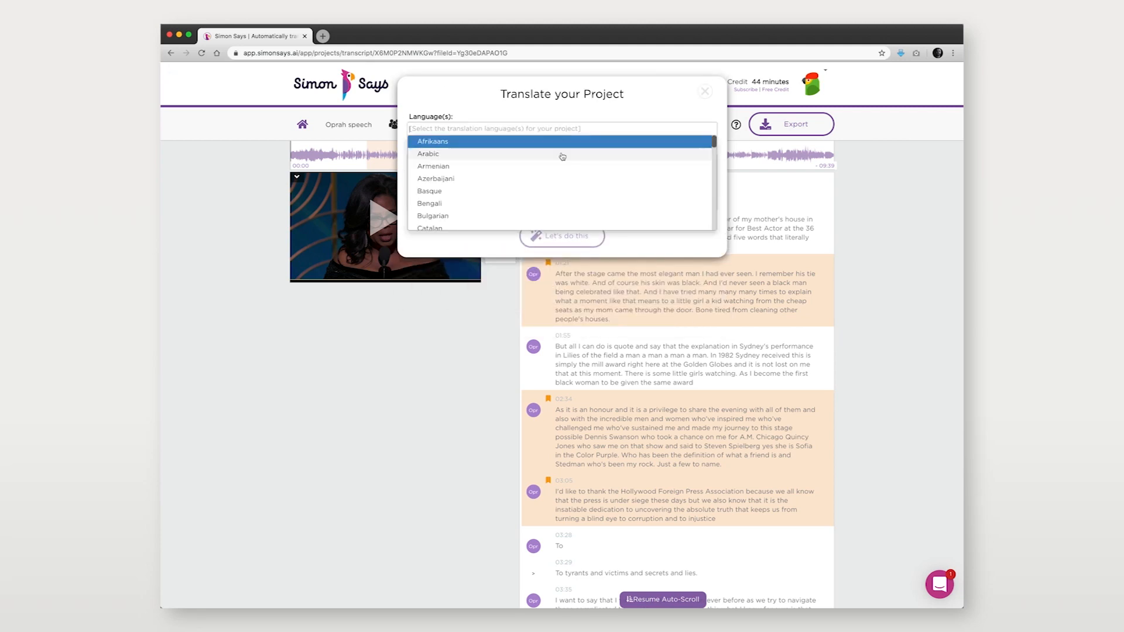
{"action": "left_click", "coordinate": [432, 216]}
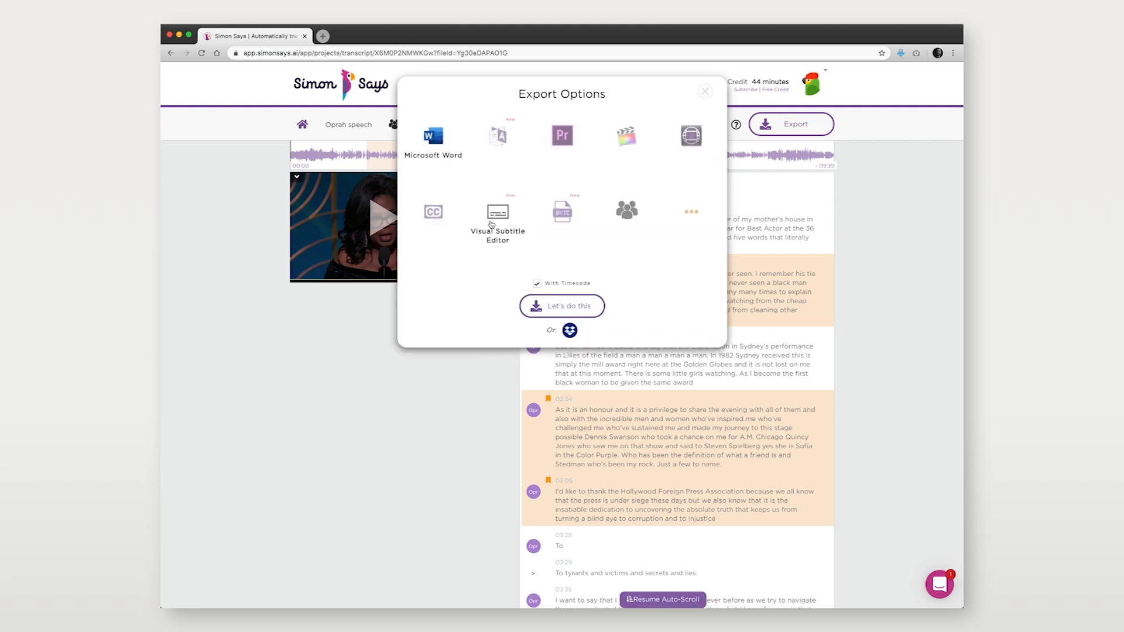
{"action": "left_click", "coordinate": [497, 210]}
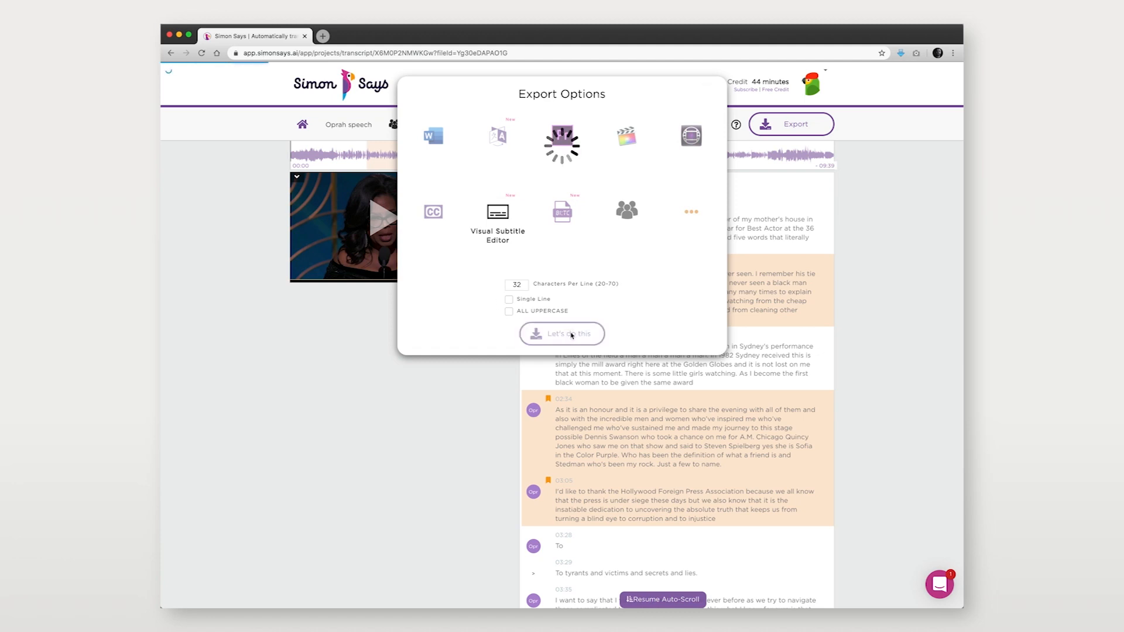
{"action": "left_click", "coordinate": [561, 333]}
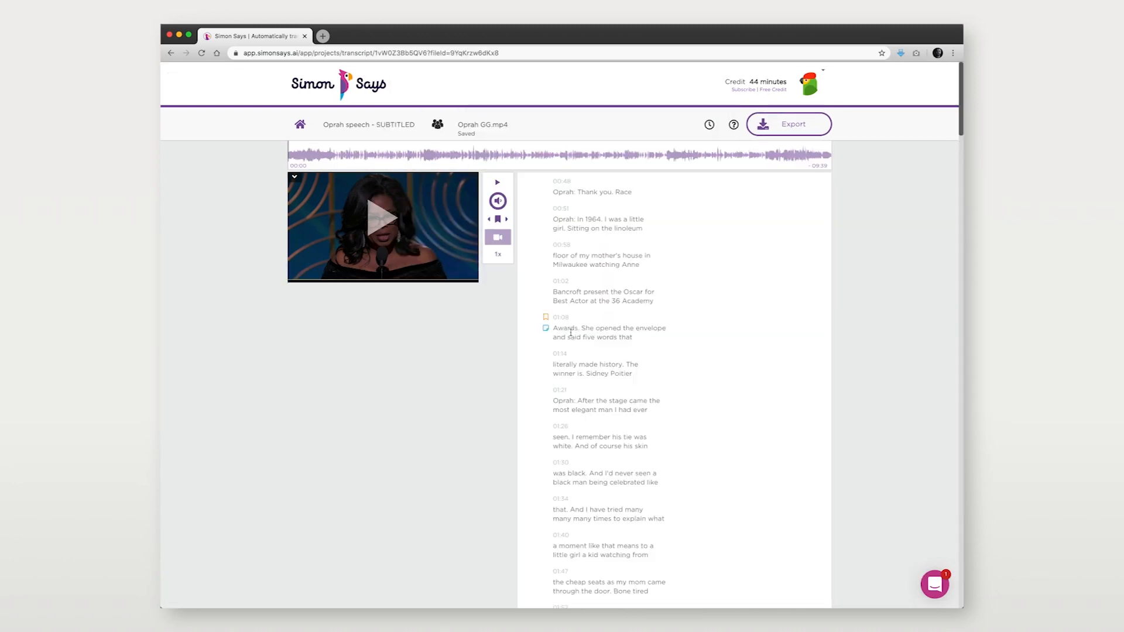
{"action": "scroll", "scroll_direction": "down", "scroll_amount": 3}
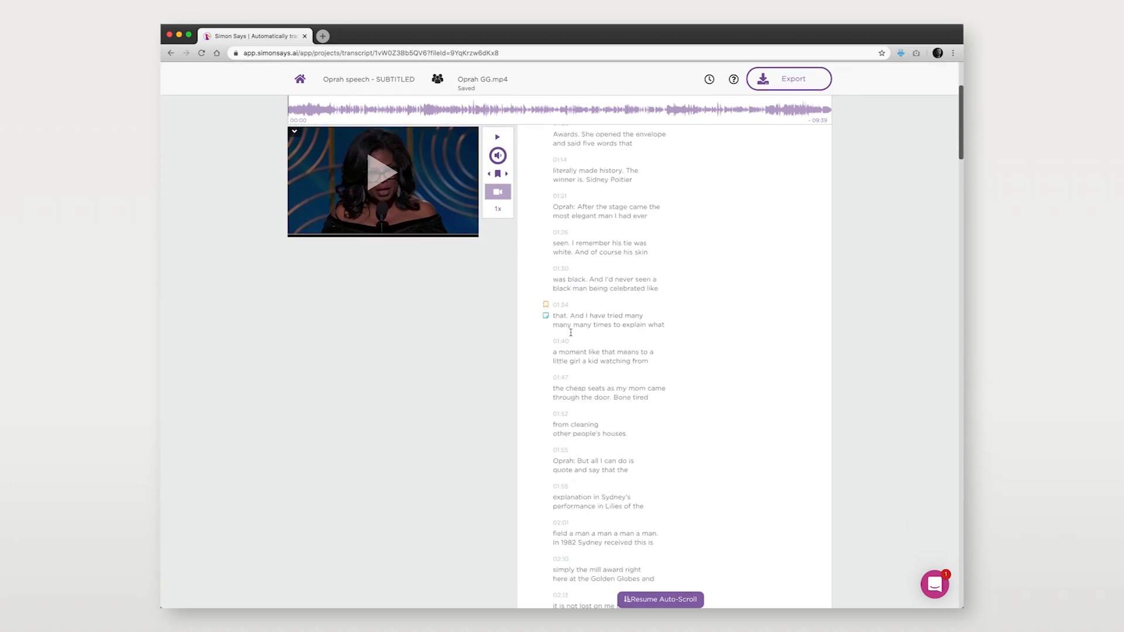
{"action": "scroll", "scroll_direction": "down", "scroll_amount": 3}
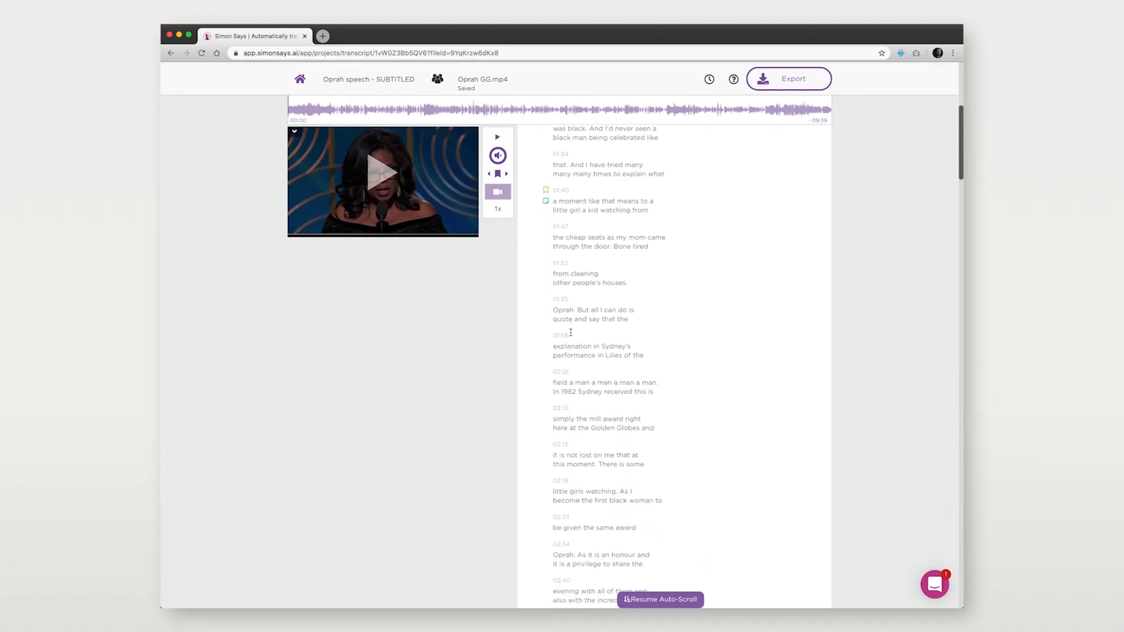
{"action": "scroll", "scroll_direction": "down", "scroll_amount": 3}
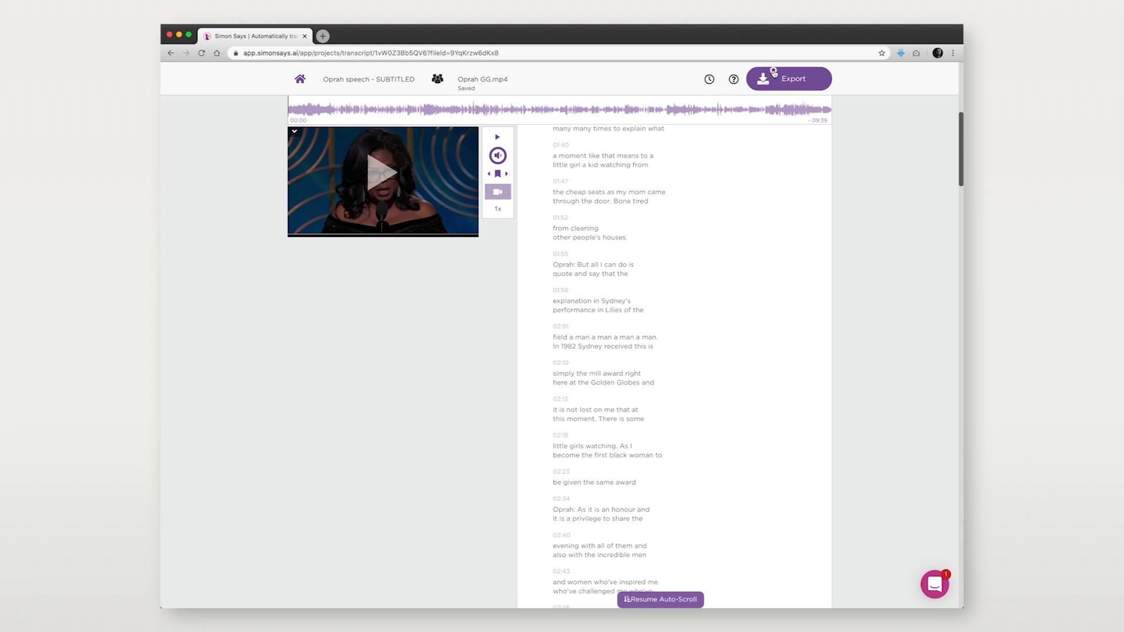
- Export the subtitled Oprah speech as an SRT subtitles file
{"action": "left_click", "coordinate": [789, 79]}
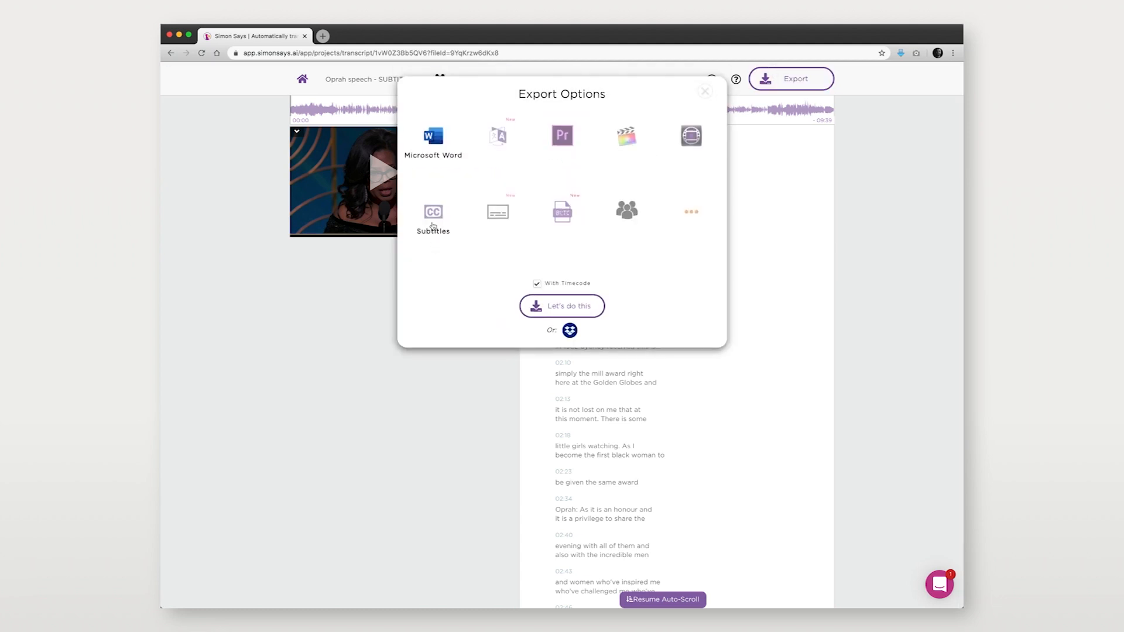
{"action": "left_click", "coordinate": [432, 215]}
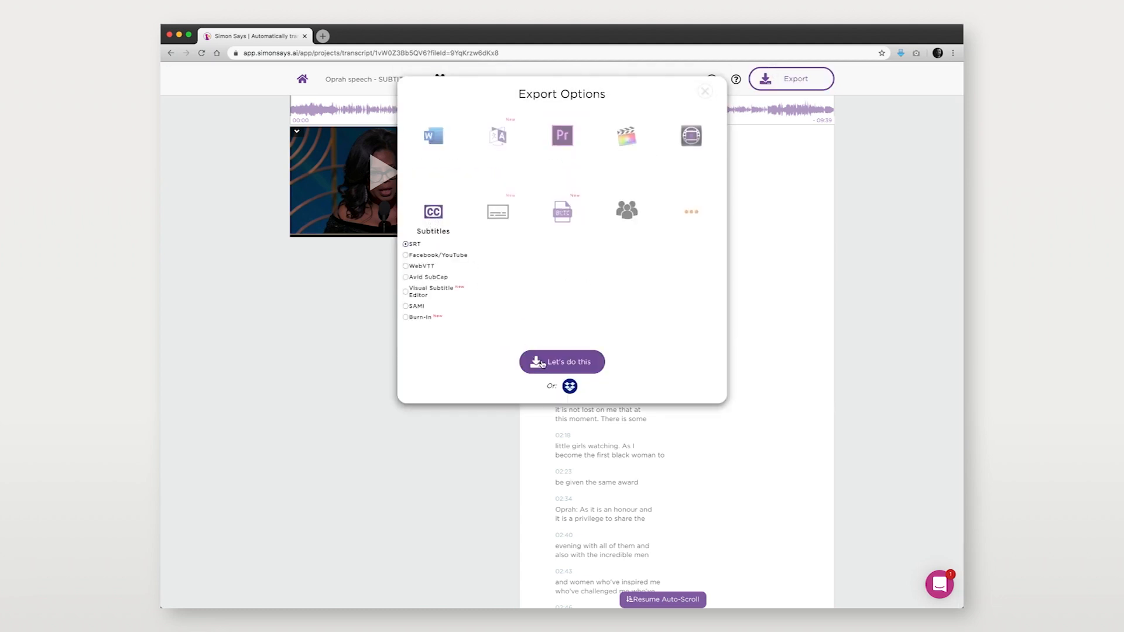
{"action": "left_click", "coordinate": [562, 362]}
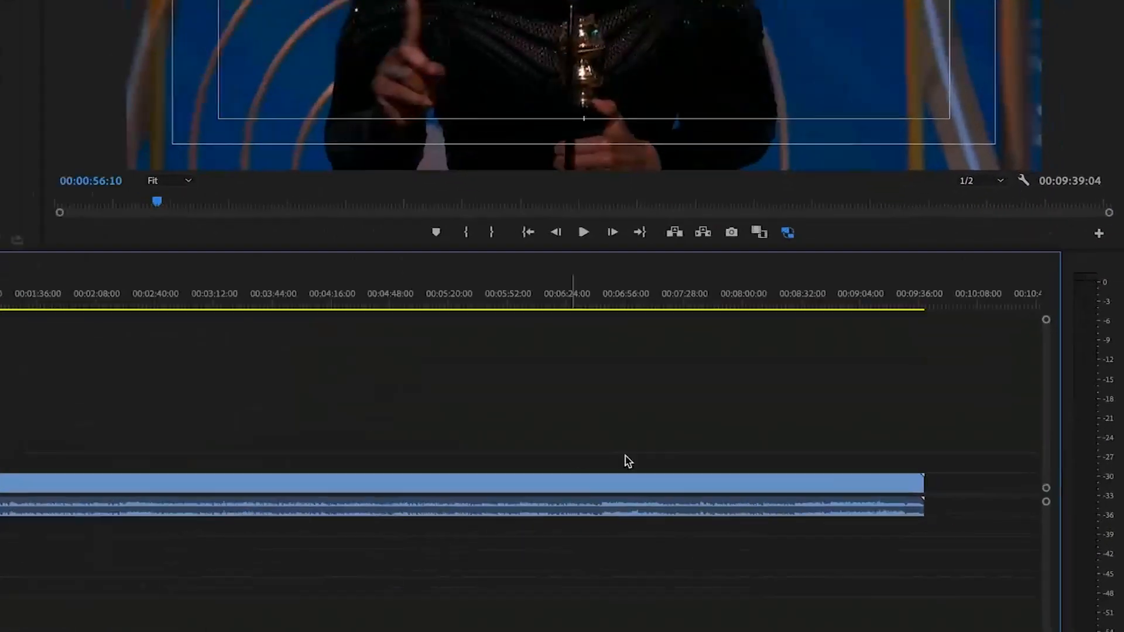
- Enable Closed Captions Display from the Program Monitor settings
{"action": "left_click", "coordinate": [1024, 180]}
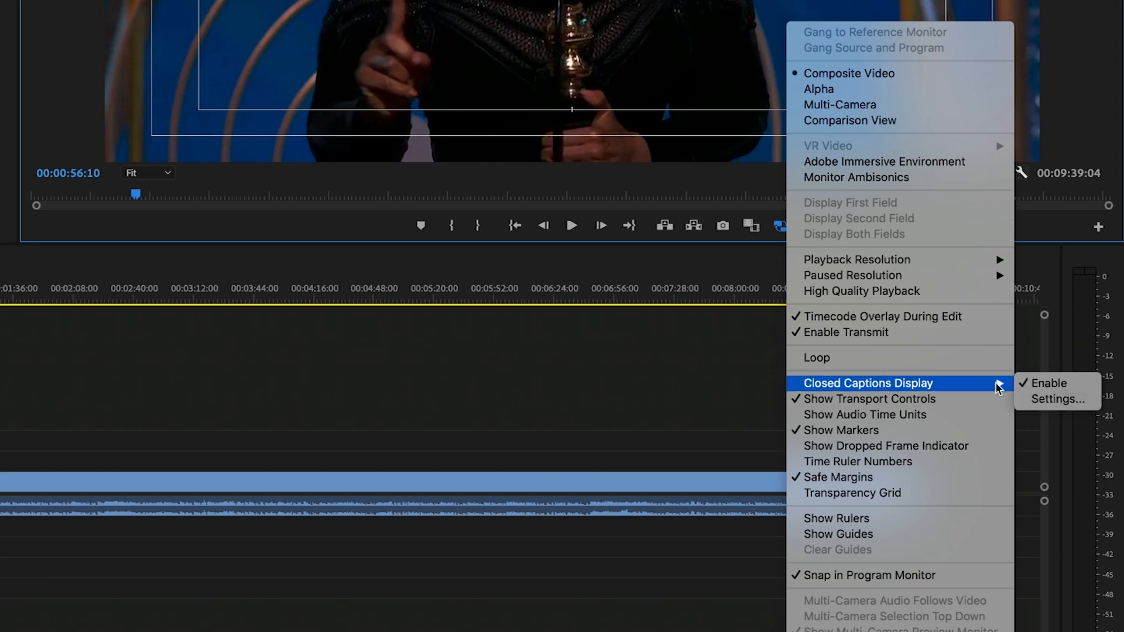
{"action": "mouse_move", "coordinate": [1050, 383]}
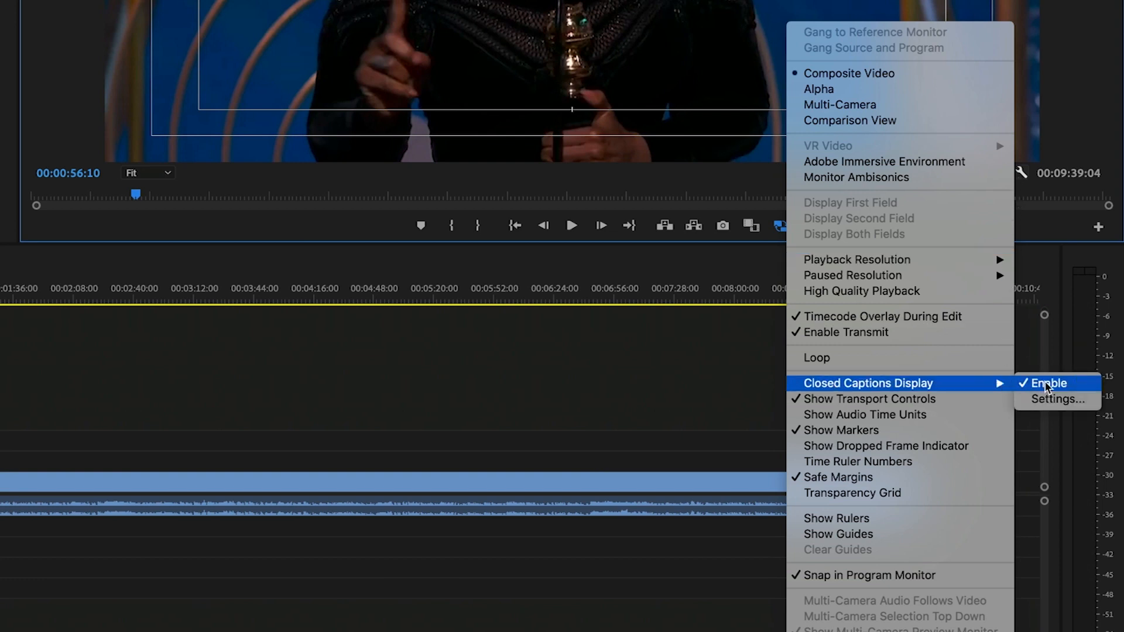
{"action": "left_click", "coordinate": [74, 4]}
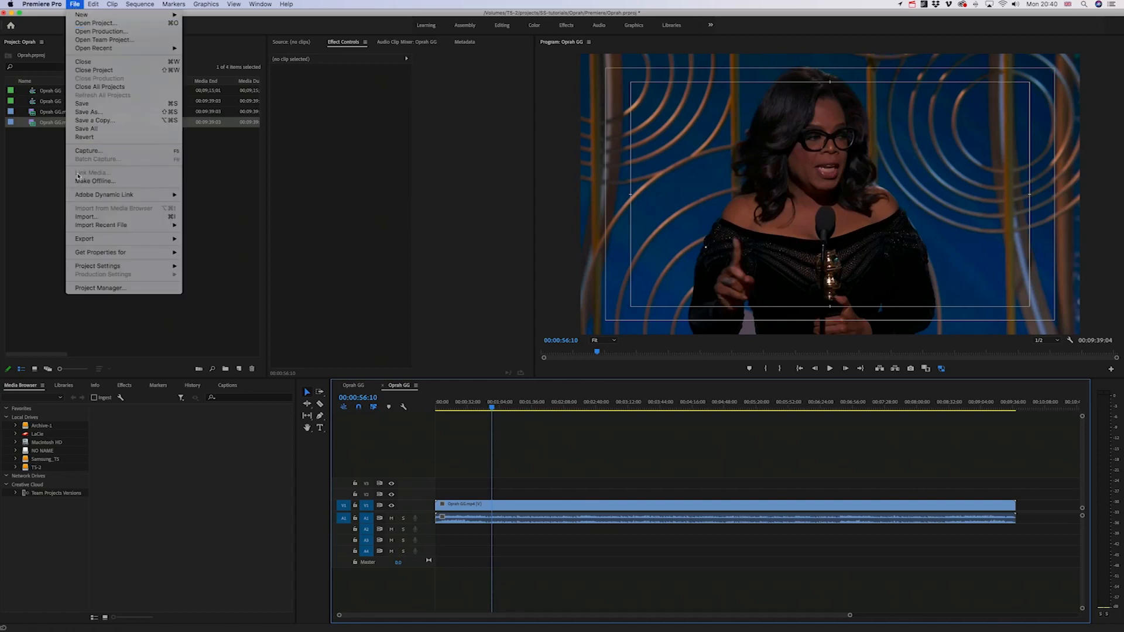
- Import Oprah GG.mp4.srt, place it above the video, and check captions during playback
{"action": "left_click", "coordinate": [86, 216]}
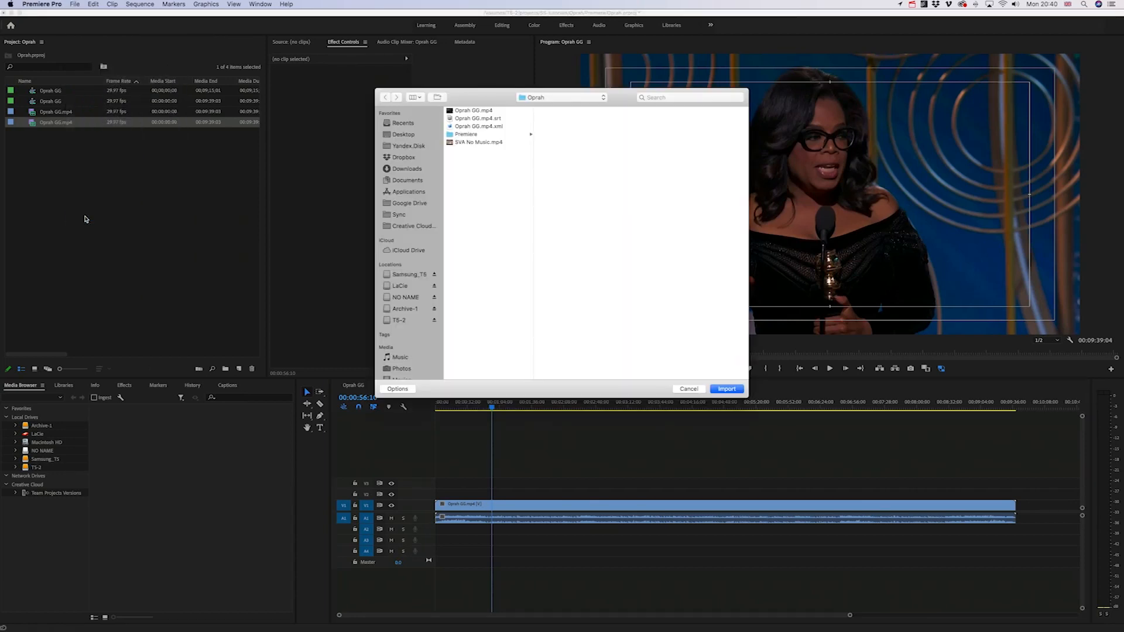
{"action": "left_click", "coordinate": [478, 118]}
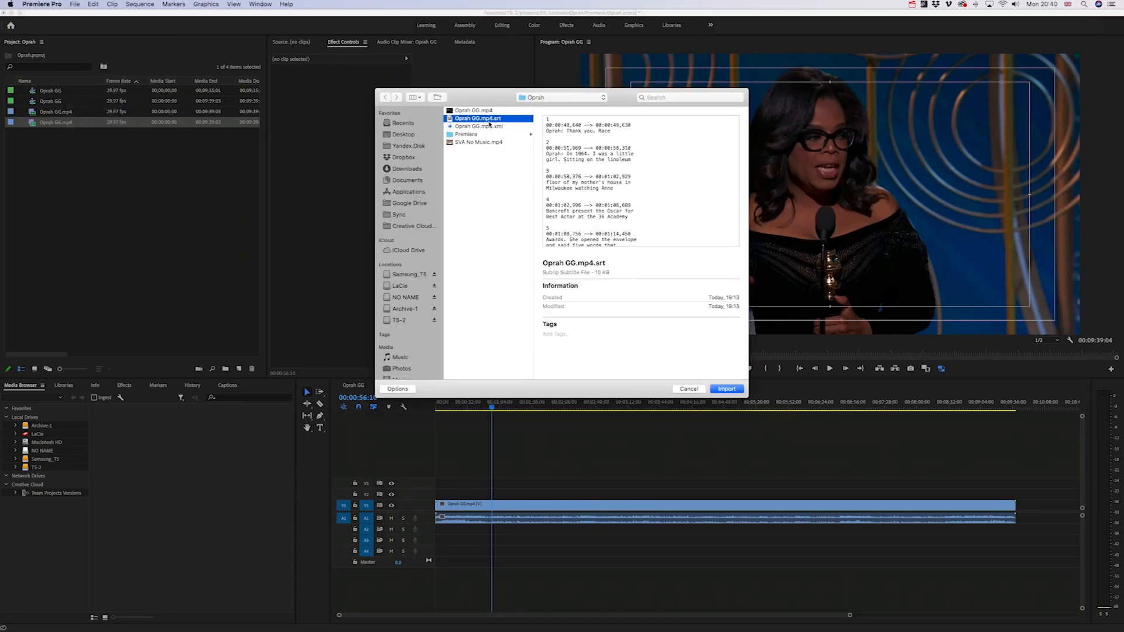
{"action": "left_click", "coordinate": [725, 389]}
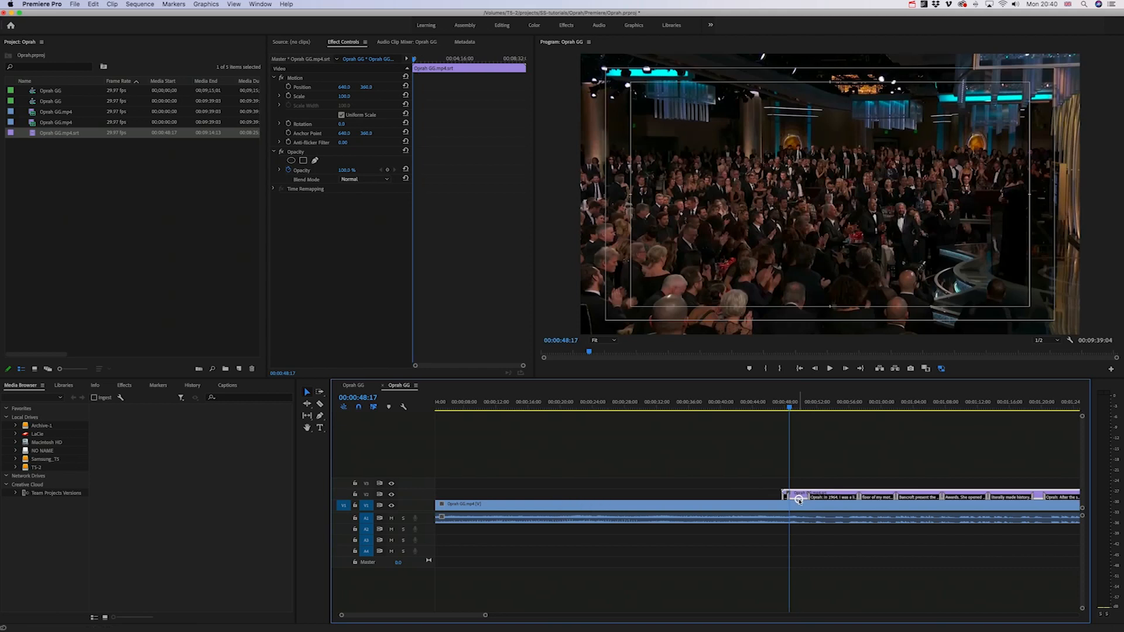
{"action": "left_click", "coordinate": [829, 368]}
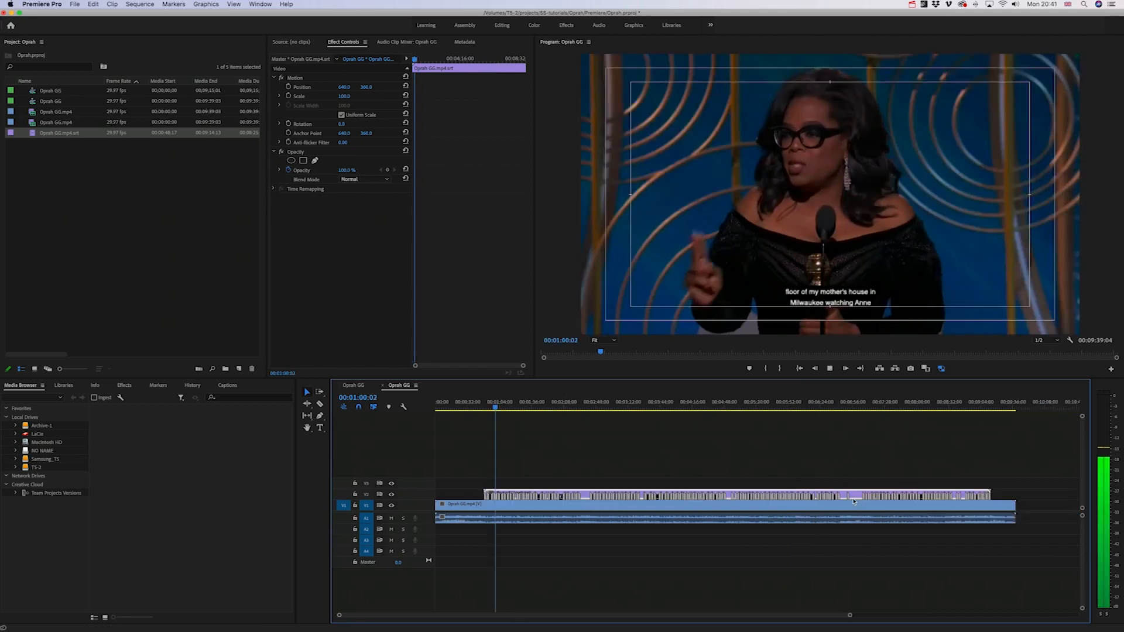